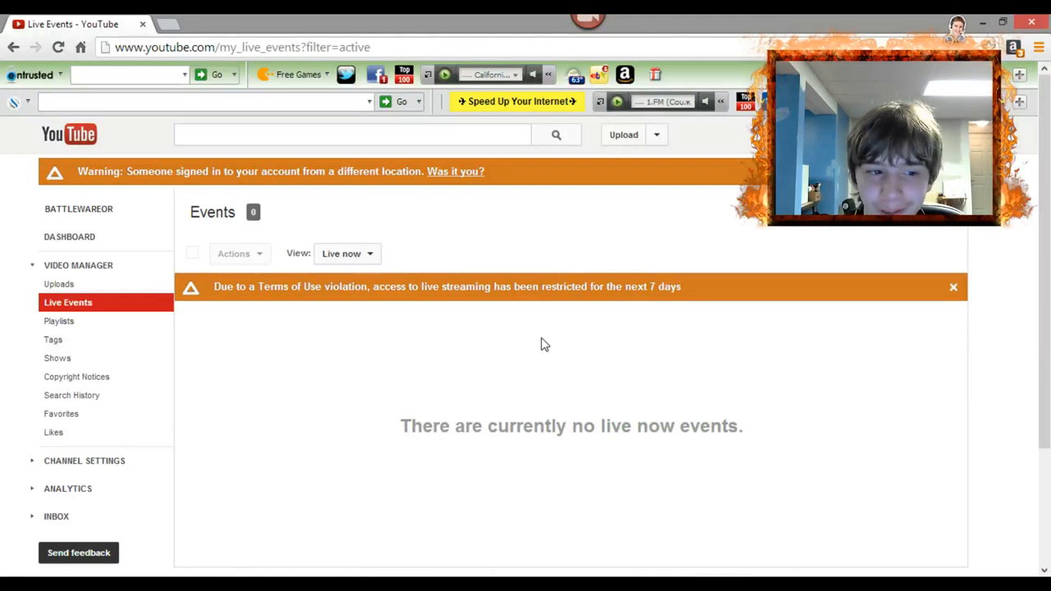
{"action": "mouse_move", "coordinate": [755, 273]}
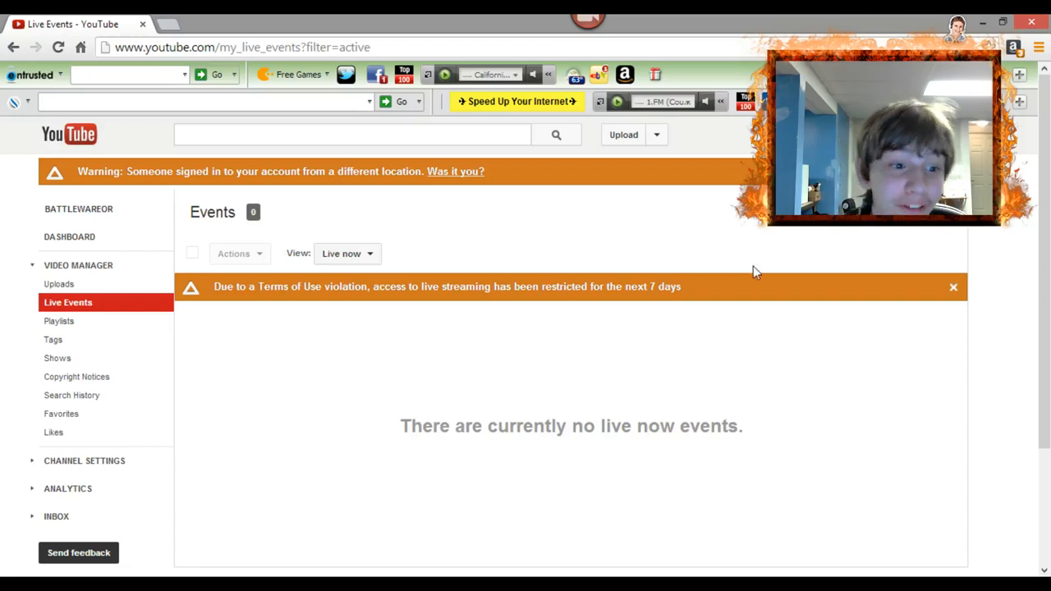
{"action": "mouse_move", "coordinate": [327, 205]}
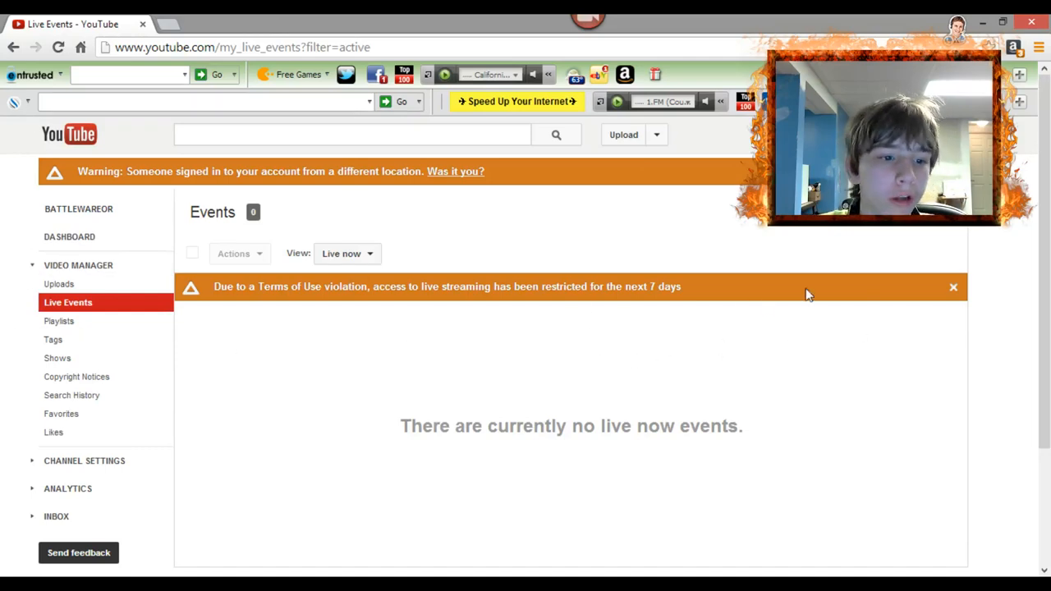
{"action": "mouse_move", "coordinate": [700, 198]}
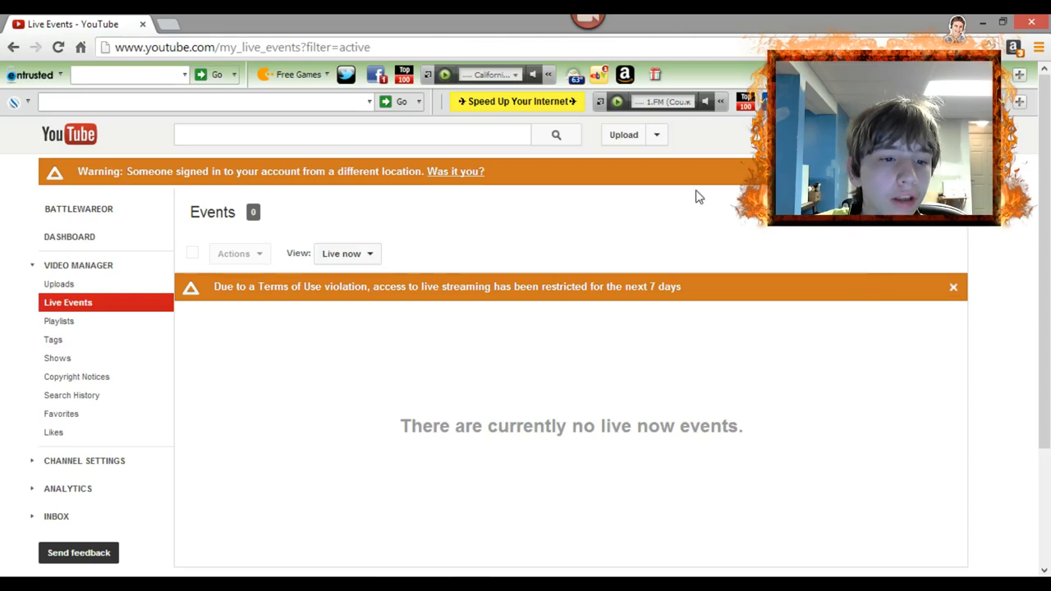